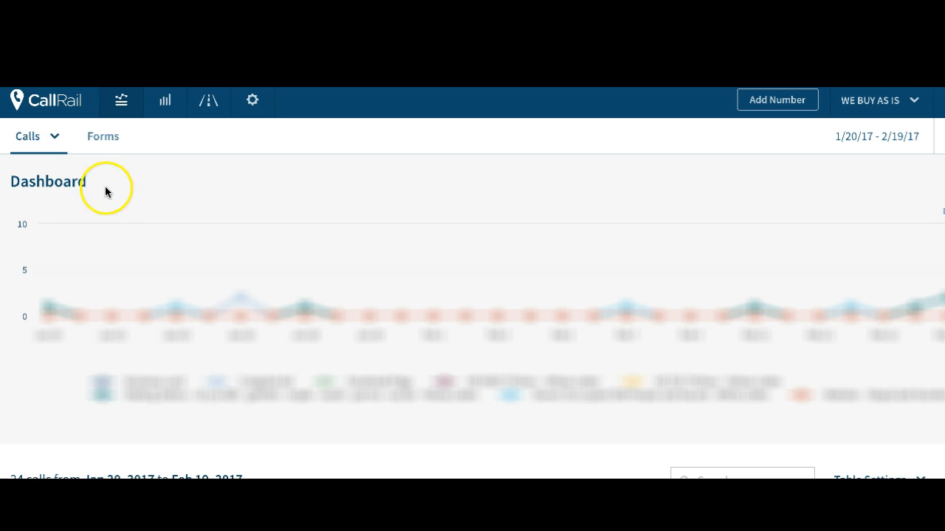
mouse_move(147, 162)
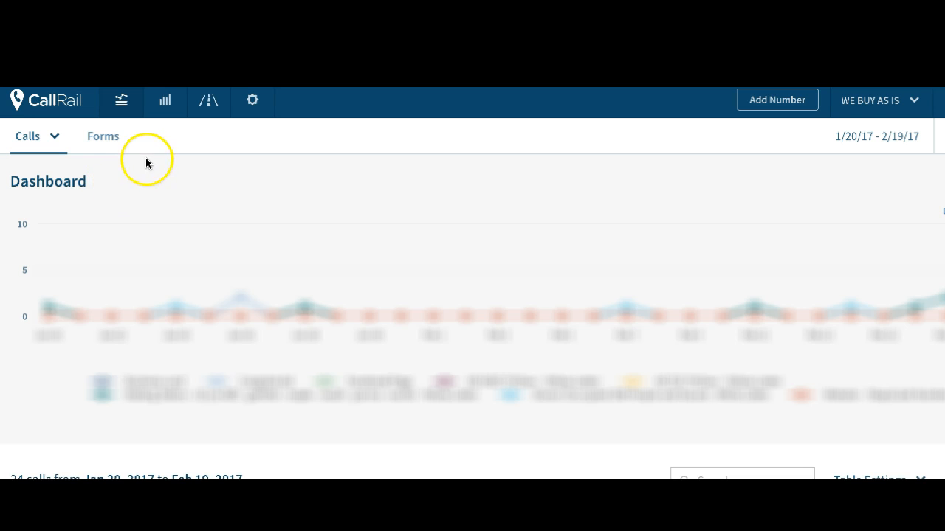
mouse_move(252, 100)
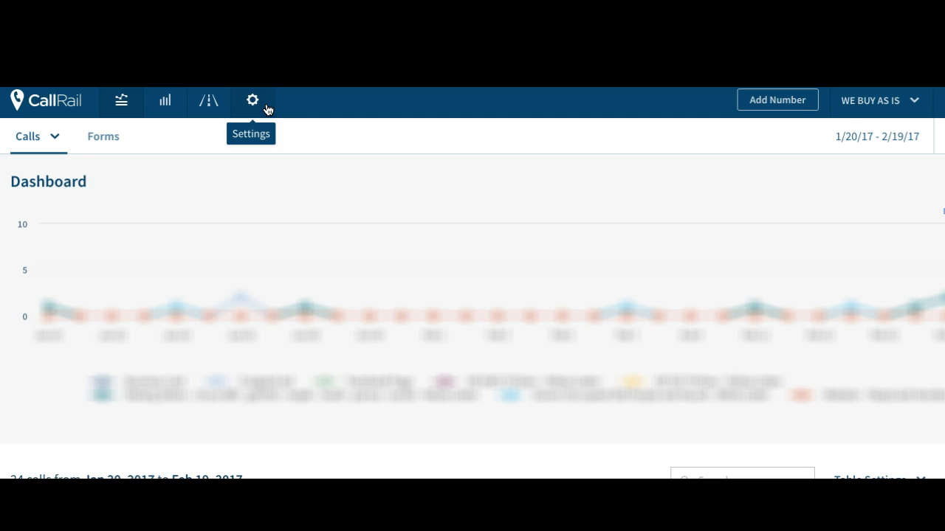
Step: Open CallRail settings with the 8 active tracking numbers and show the company profile menu
click(252, 101)
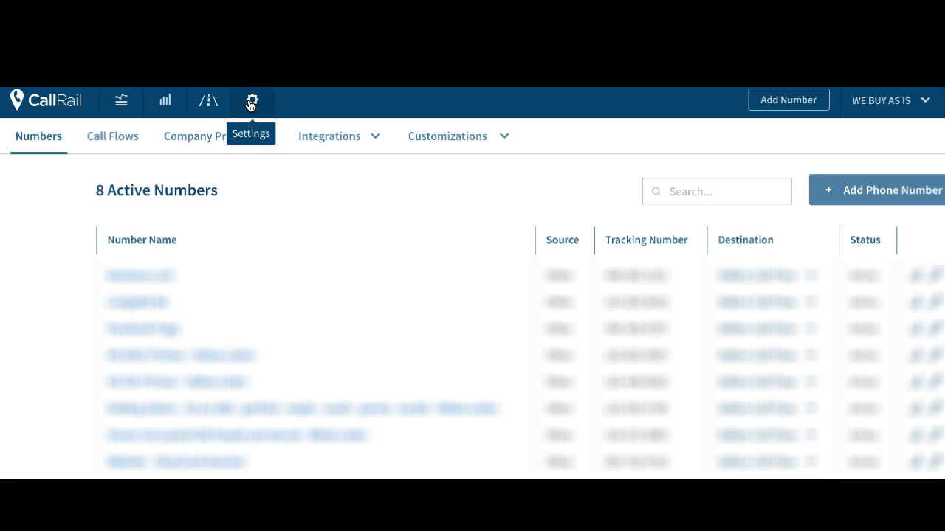
click(205, 136)
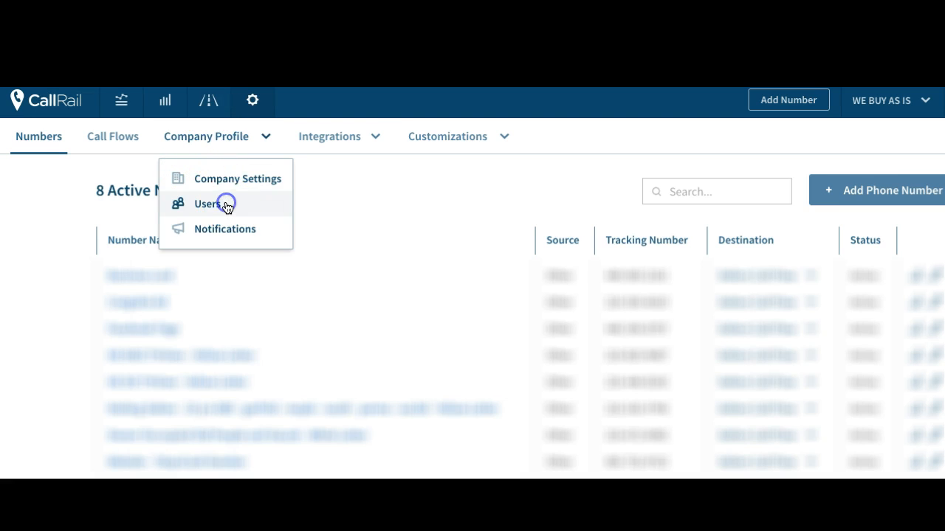
Step: View the Users page listing Podio Sellers and an administrator, then reopen the company profile menu
click(208, 204)
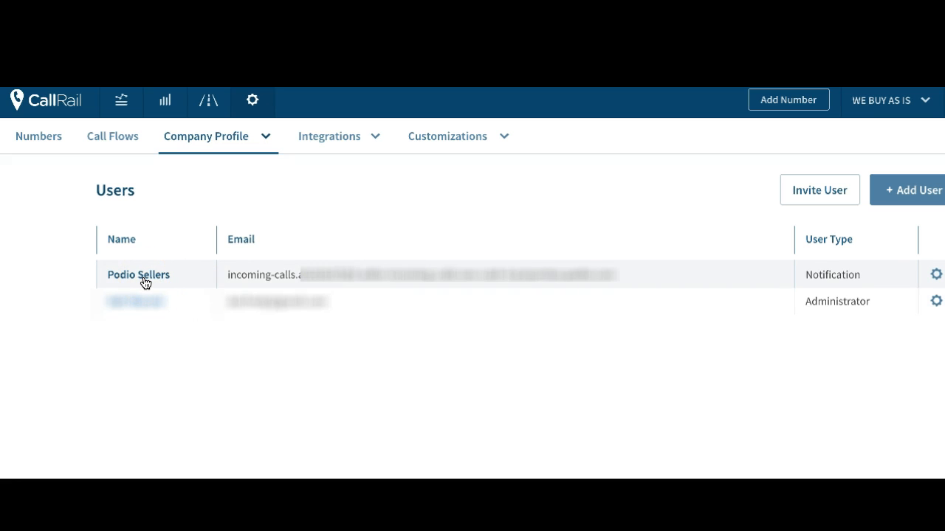
mouse_move(134, 282)
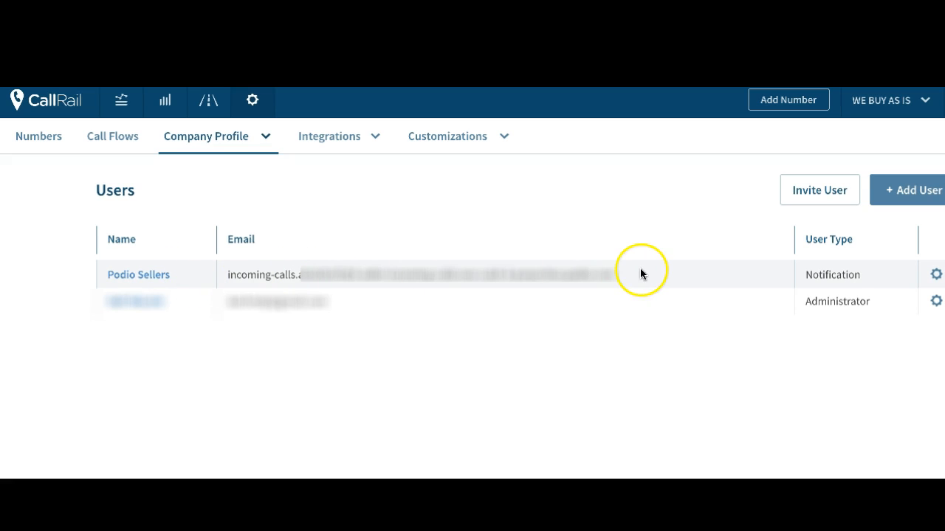
click(205, 136)
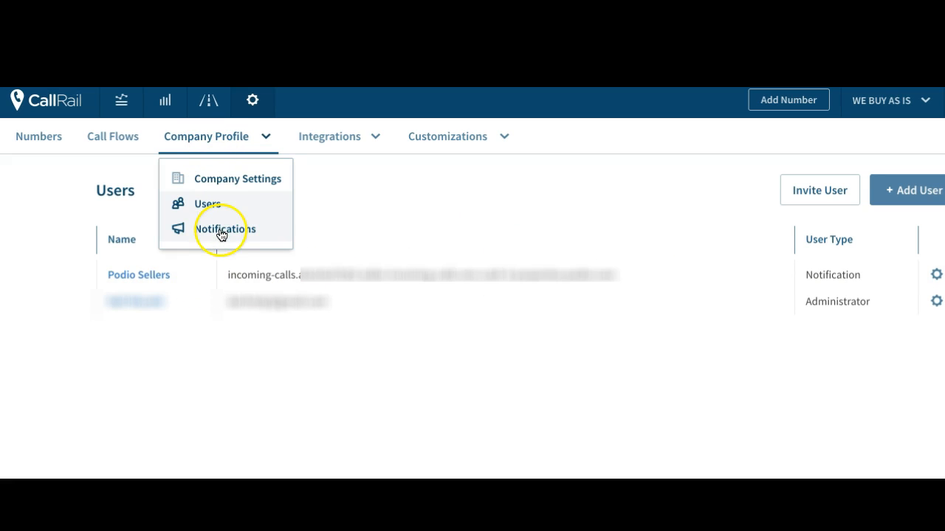
Step: Choose Notifications to list the company's two call alerts, including Podio Sellers' email alerts
click(226, 229)
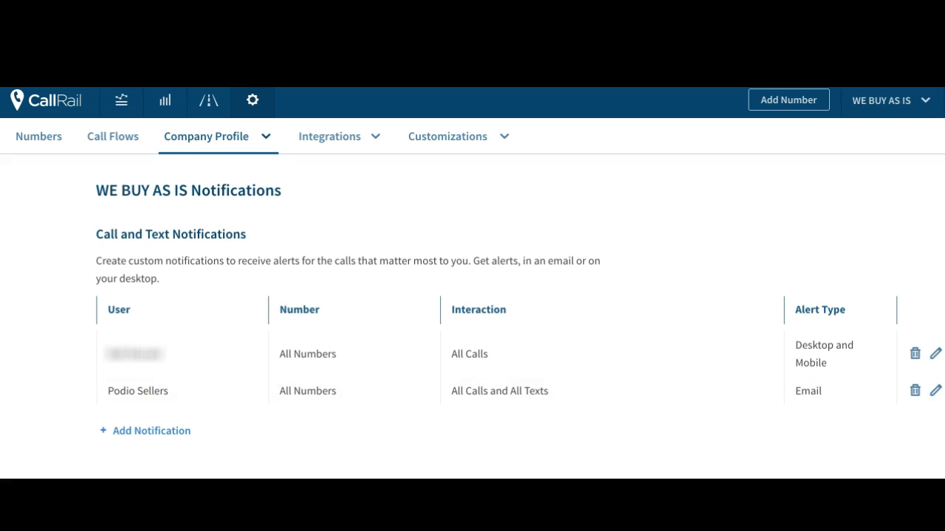
Step: Open the Podio Sellers notification in Edit Notification, showing email alerts for all calls and texts
click(935, 391)
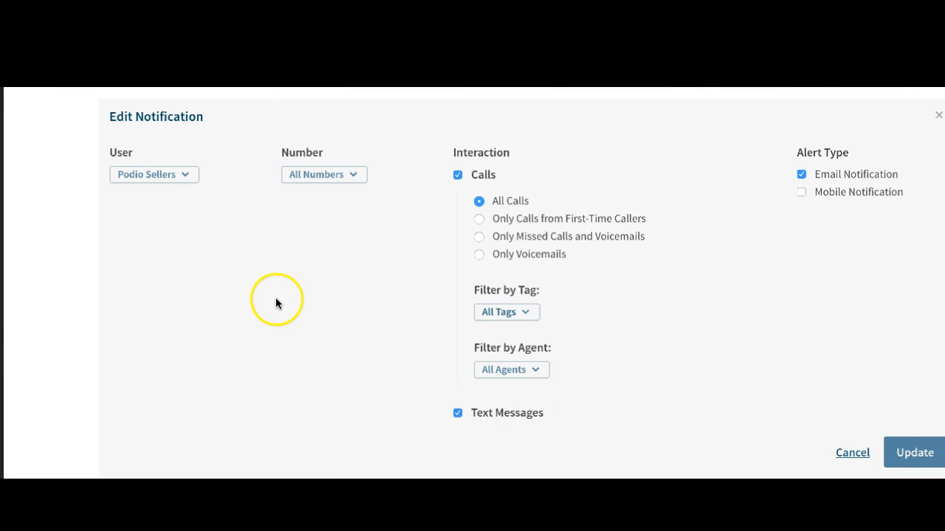
mouse_move(189, 174)
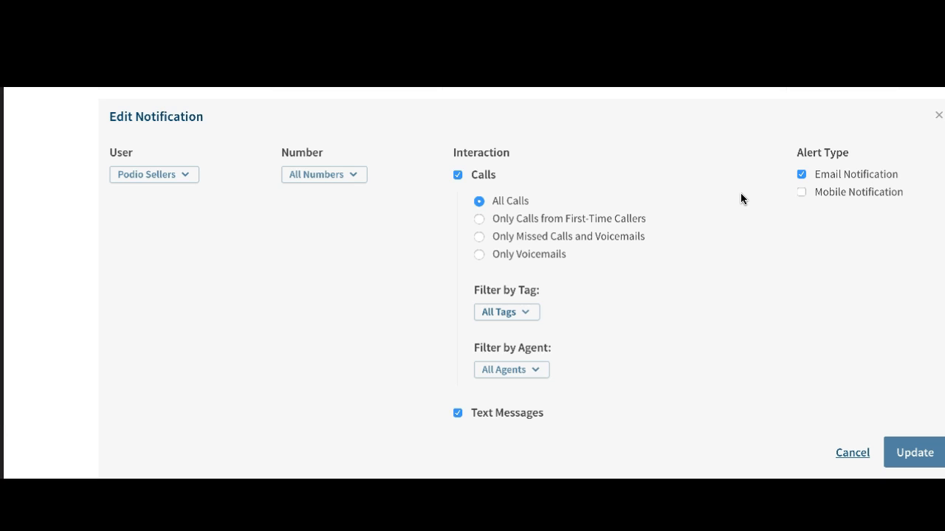
mouse_move(735, 201)
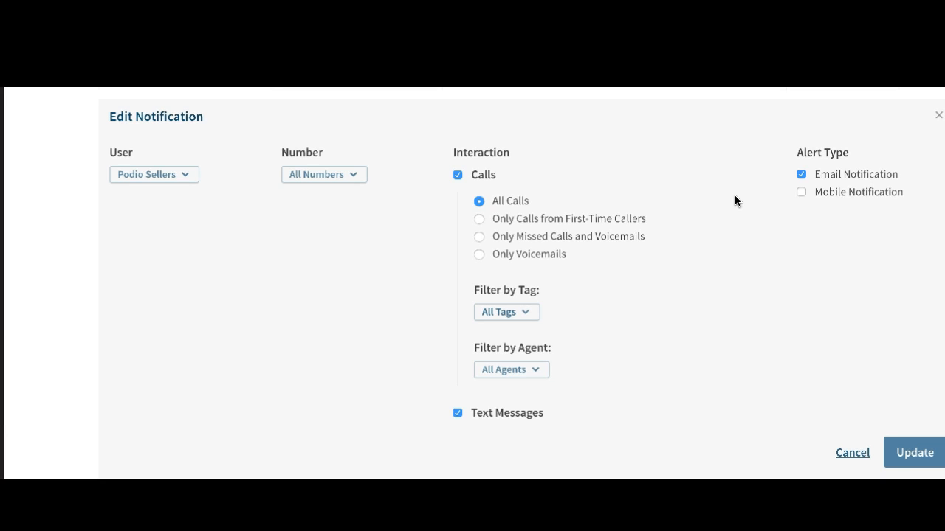
mouse_move(727, 203)
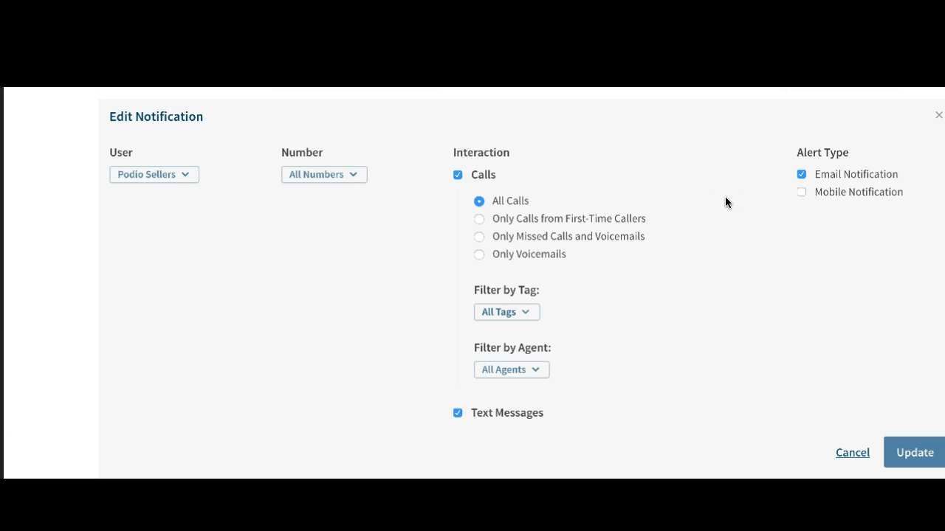
mouse_move(700, 214)
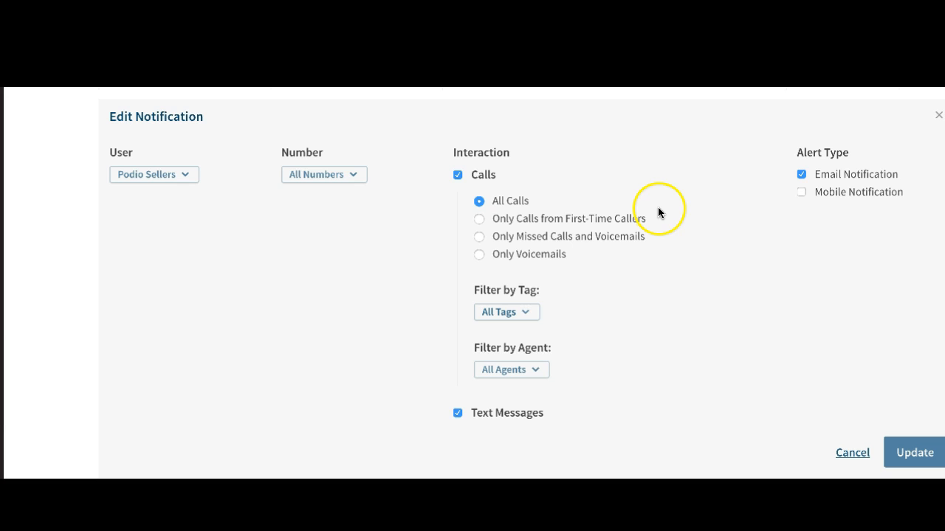
mouse_move(638, 206)
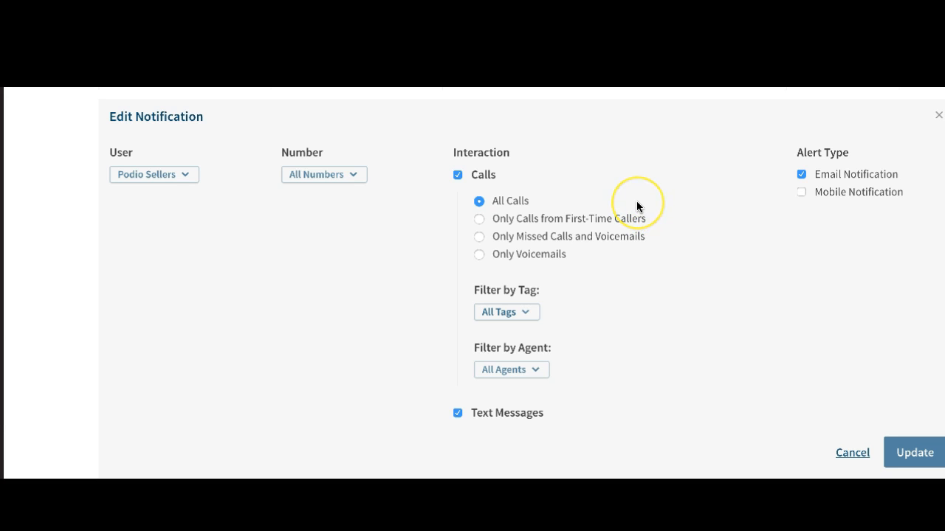
mouse_move(635, 208)
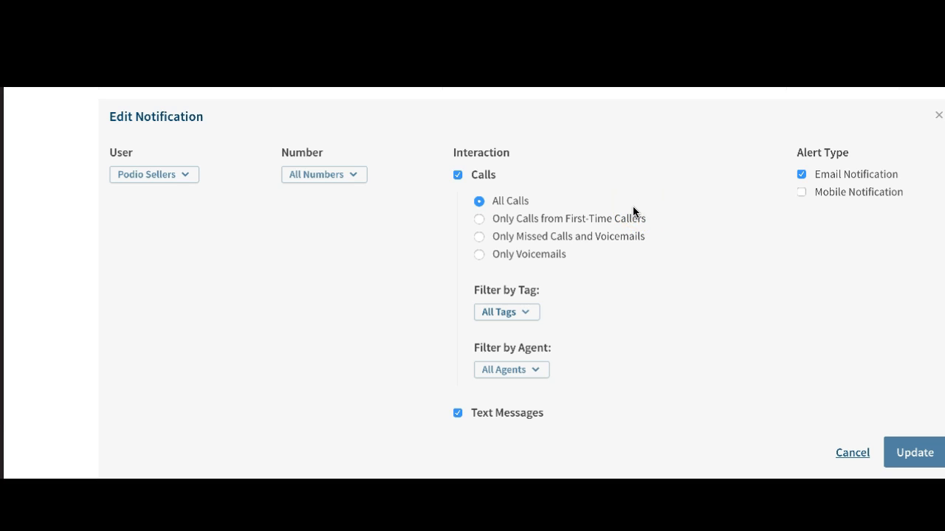